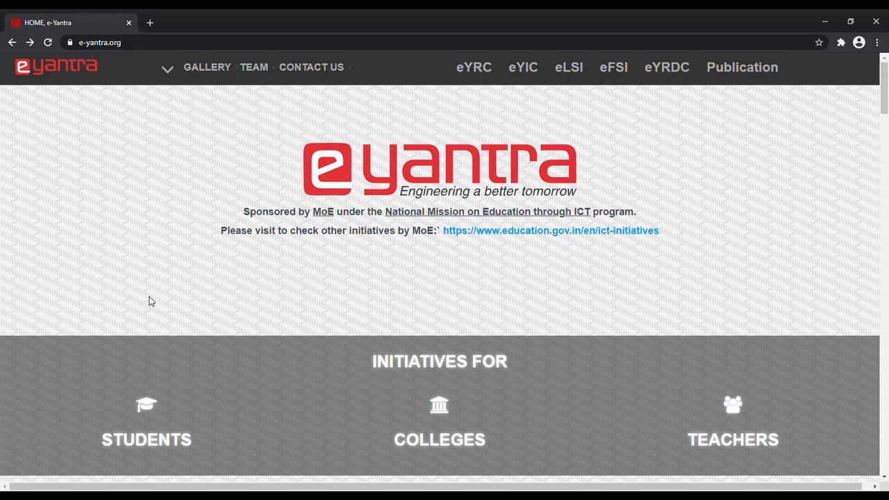
{"action": "mouse_move", "coordinate": [114, 269]}
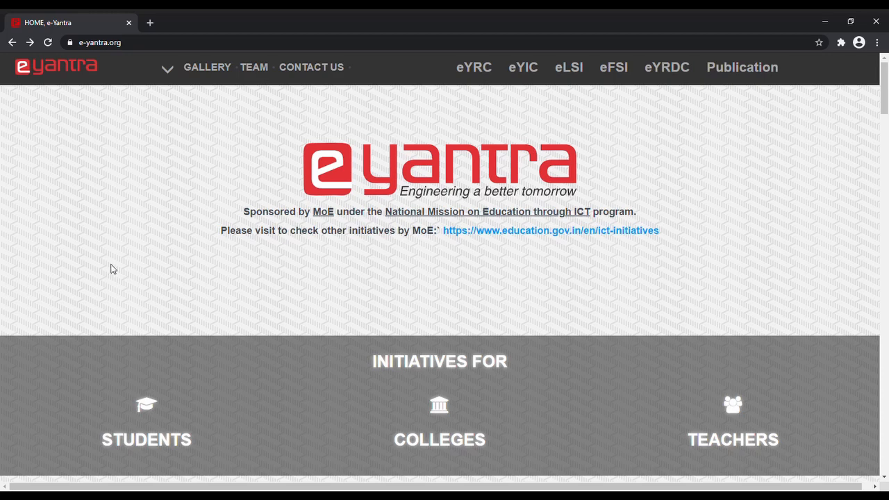
{"action": "mouse_move", "coordinate": [101, 227]}
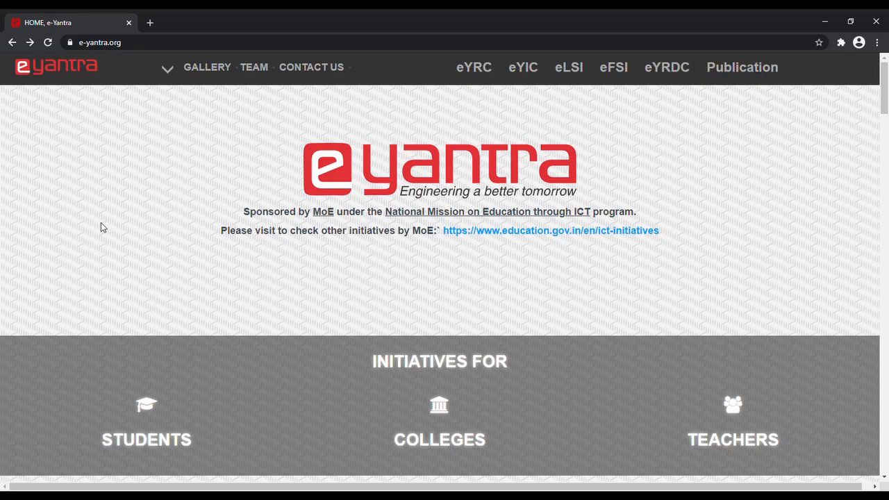
- Follow the e-yantra.org link to the eYCA portal at eyca.e-yantra.org
{"action": "left_click", "coordinate": [100, 42]}
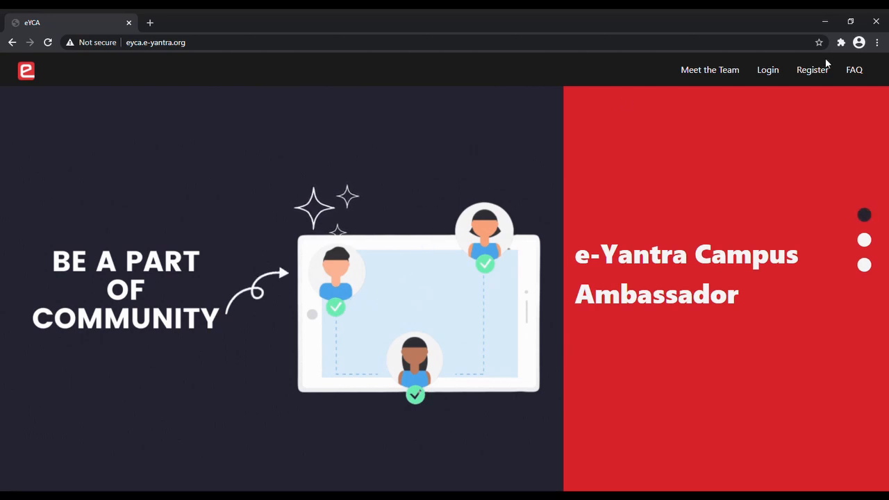
- Sign up with an e-yantra.org email and password after passing the reCAPTCHA
{"action": "left_click", "coordinate": [812, 70]}
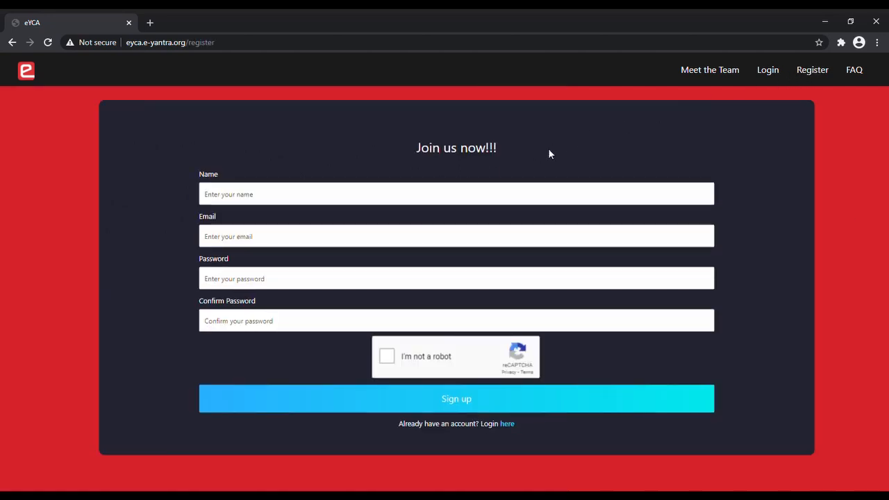
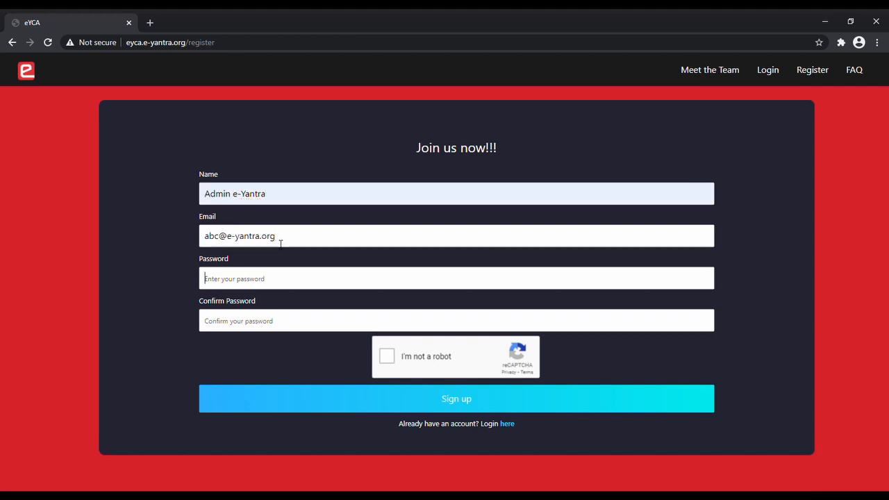
{"action": "left_click", "coordinate": [387, 357]}
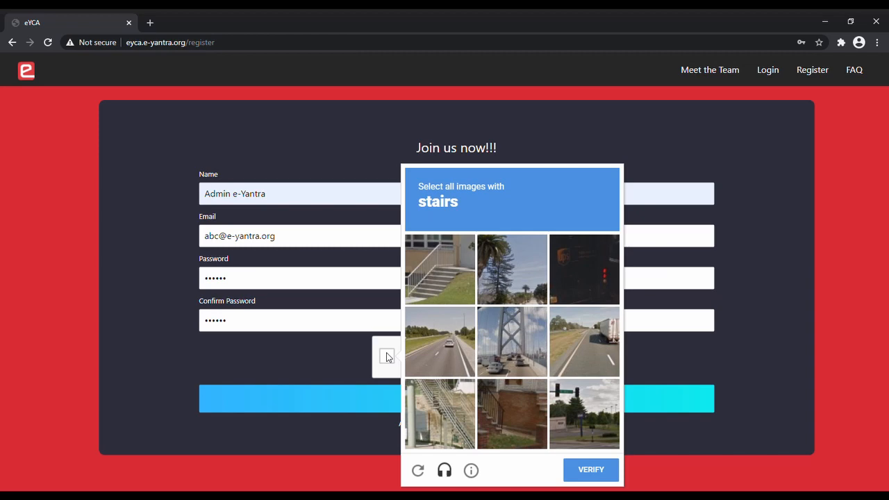
{"action": "left_click", "coordinate": [389, 355]}
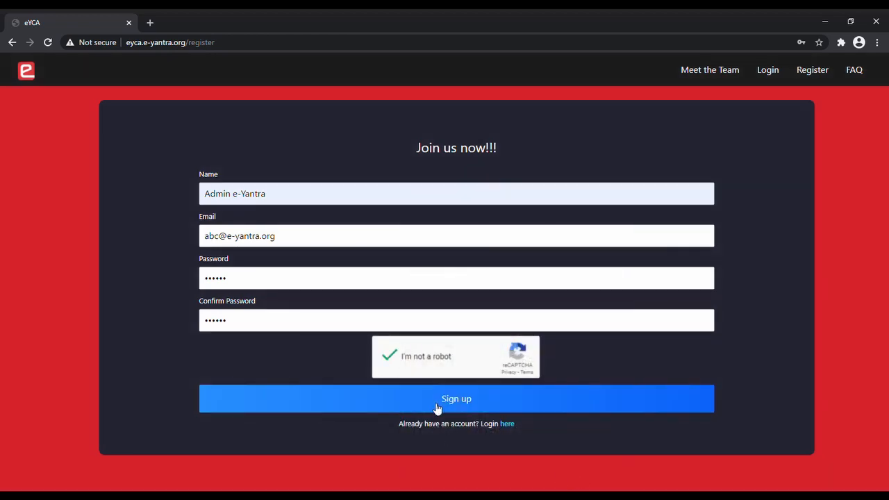
{"action": "left_click", "coordinate": [456, 399]}
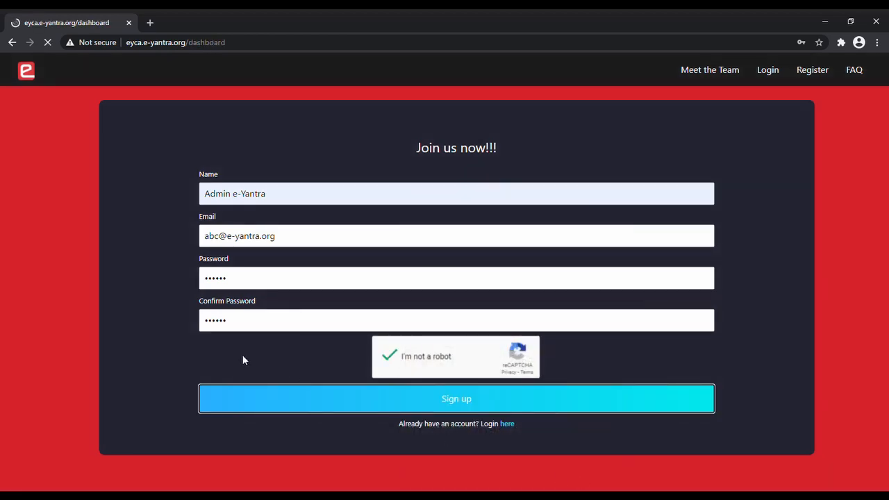
- Upload an image as the profile picture from the profile page
{"action": "left_click", "coordinate": [456, 398]}
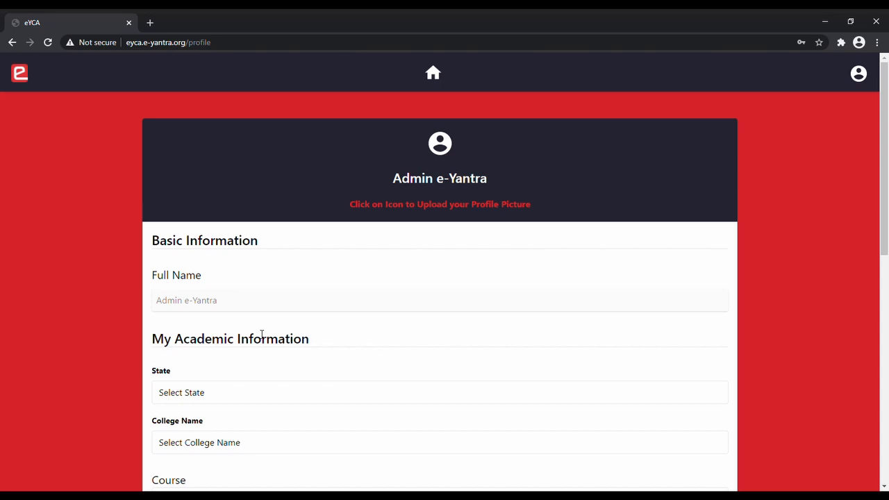
{"action": "mouse_move", "coordinate": [388, 299]}
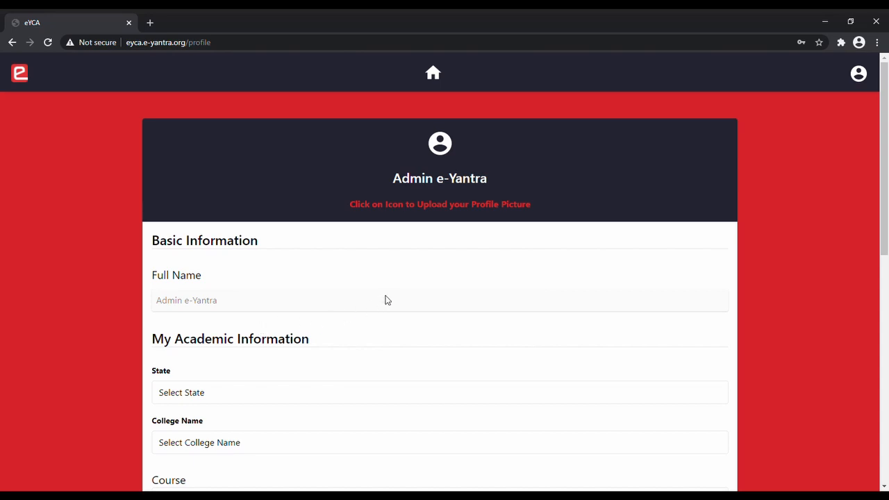
{"action": "mouse_move", "coordinate": [391, 296]}
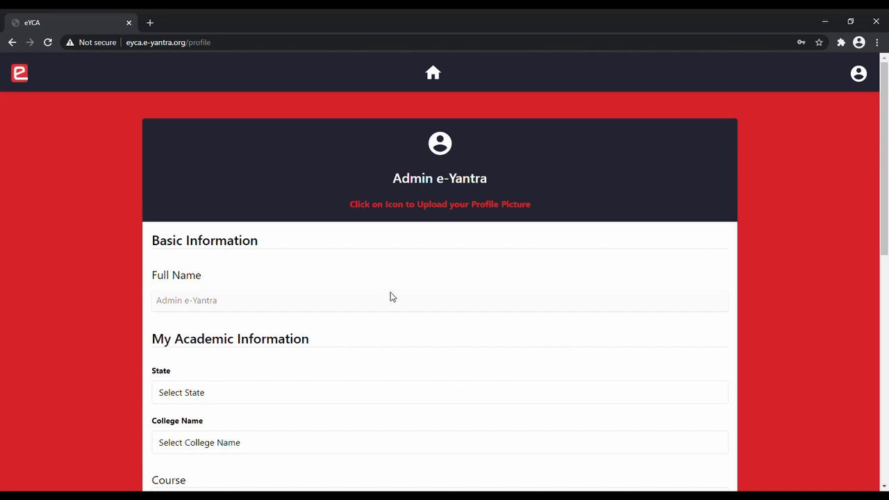
{"action": "mouse_move", "coordinate": [373, 308]}
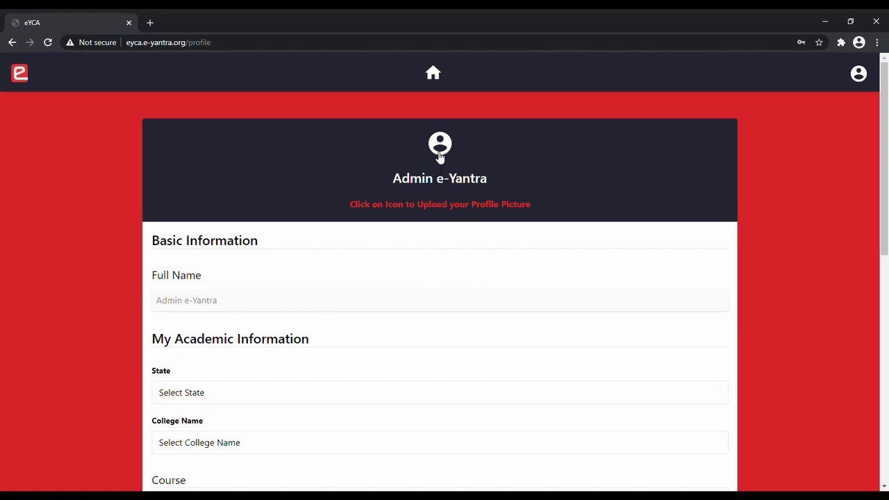
{"action": "left_click", "coordinate": [439, 147]}
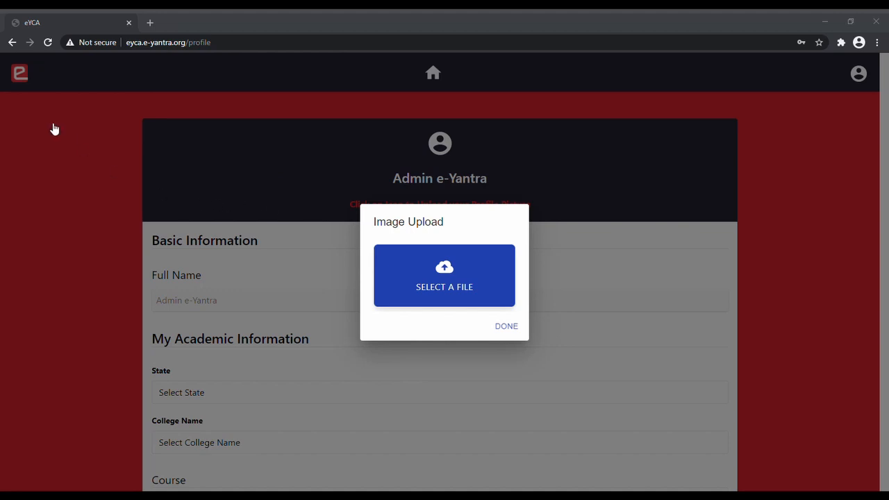
{"action": "mouse_move", "coordinate": [327, 123]}
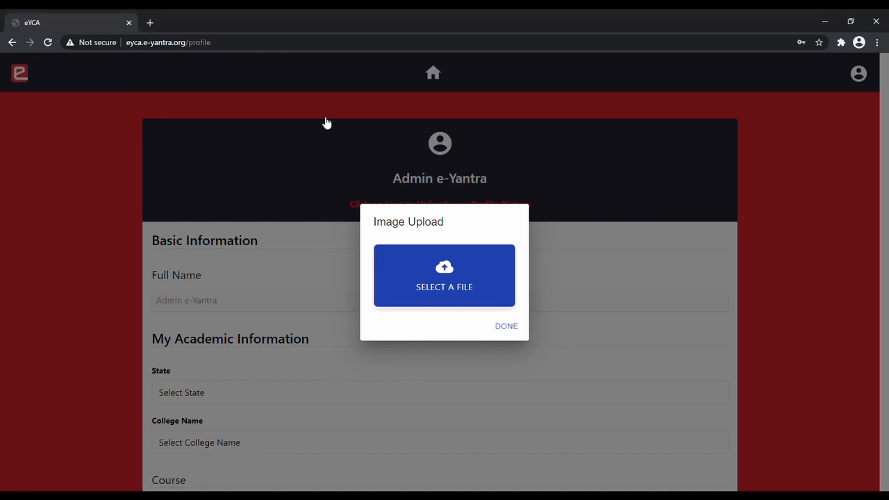
{"action": "left_click", "coordinate": [506, 326]}
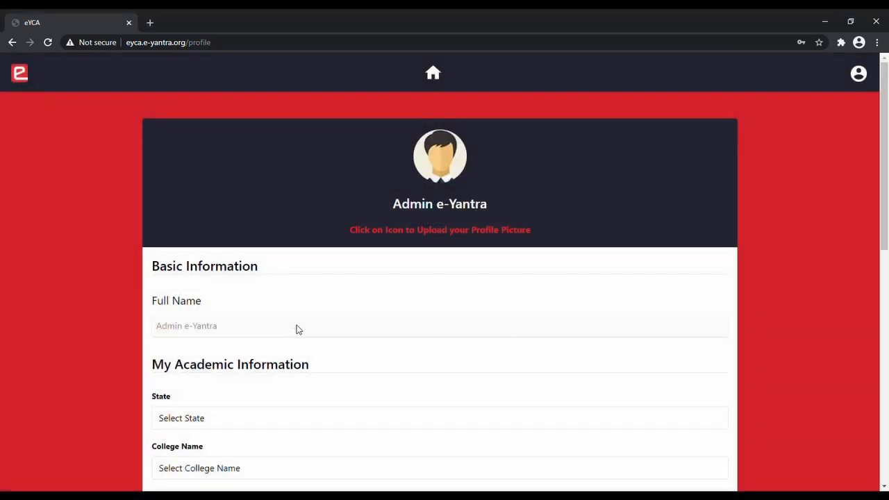
- Set academic details: Maharashtra, IIT Bombay, B.Tech, Electronics & Communication, second year
{"action": "scroll", "scroll_direction": "down", "scroll_amount": 3}
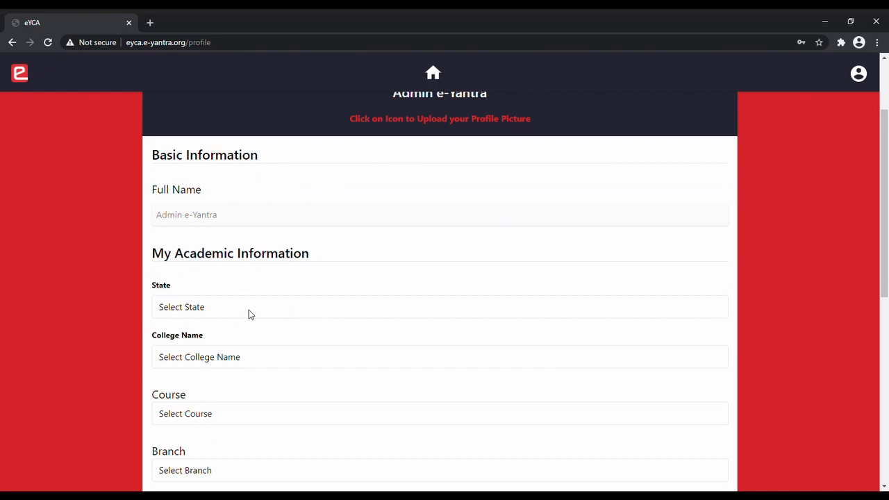
{"action": "left_click", "coordinate": [440, 307]}
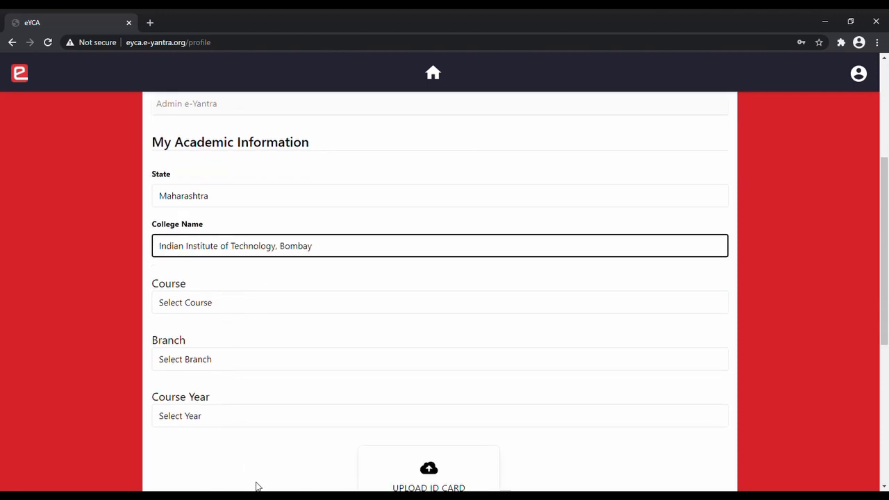
{"action": "left_click", "coordinate": [440, 302]}
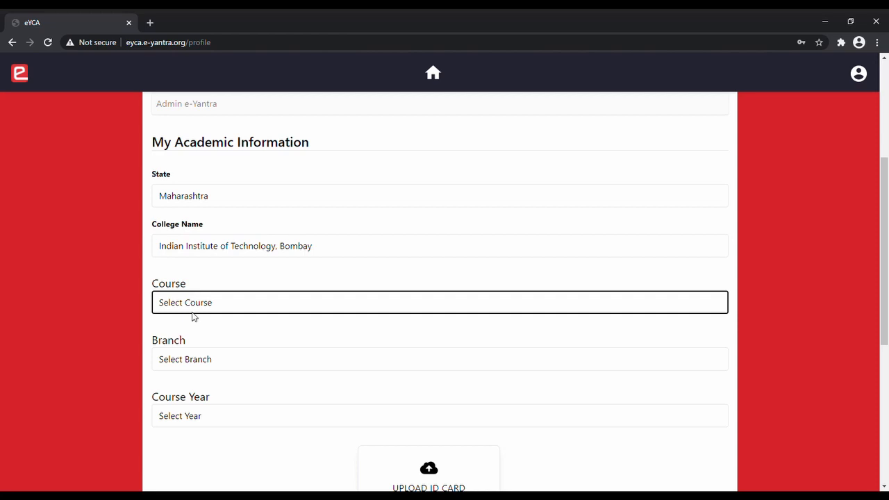
{"action": "mouse_move", "coordinate": [197, 342]}
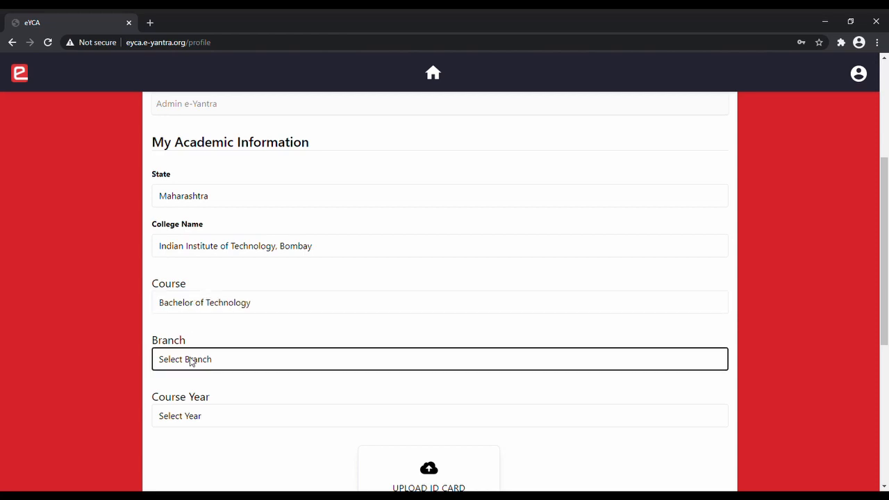
{"action": "left_click", "coordinate": [440, 359]}
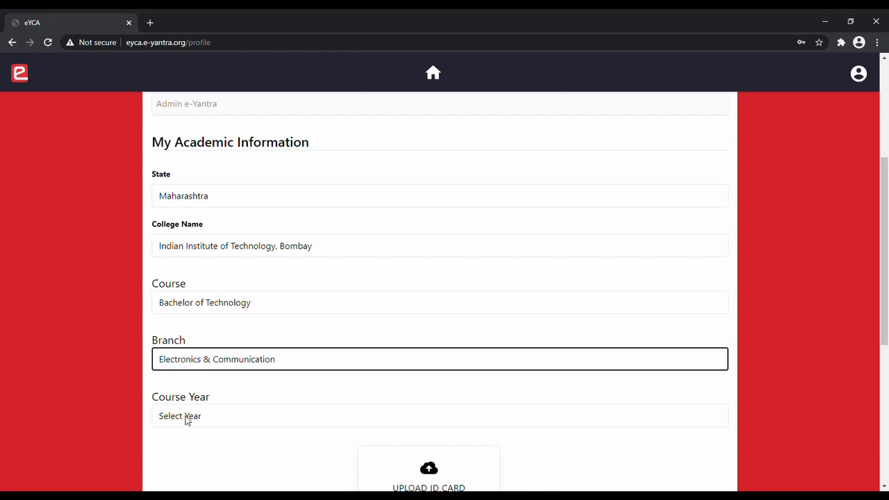
{"action": "left_click", "coordinate": [439, 415]}
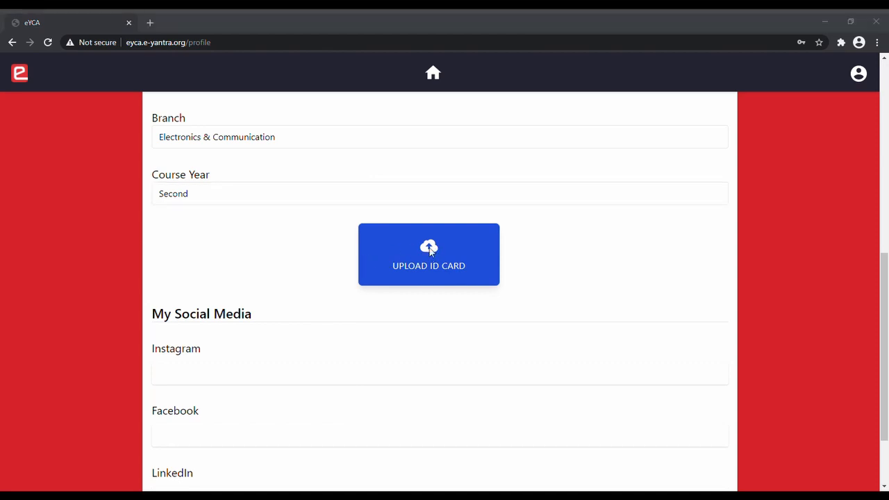
{"action": "left_click", "coordinate": [429, 255]}
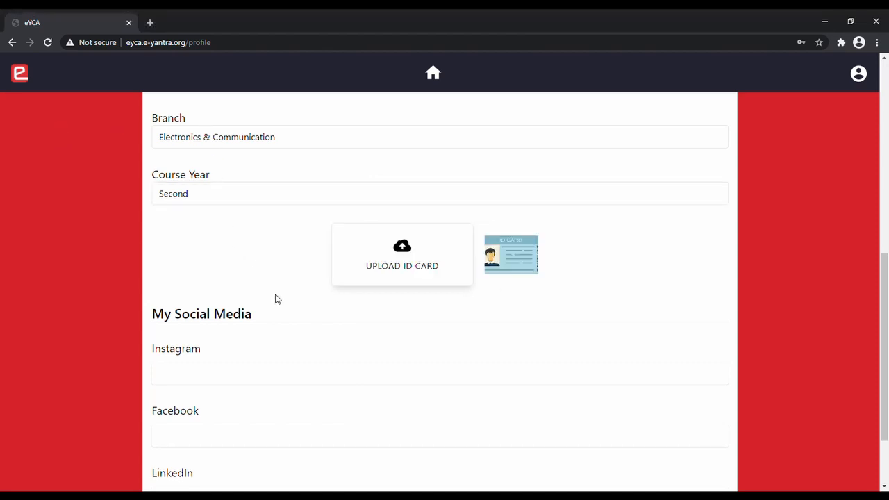
{"action": "scroll", "scroll_direction": "down", "scroll_amount": 3}
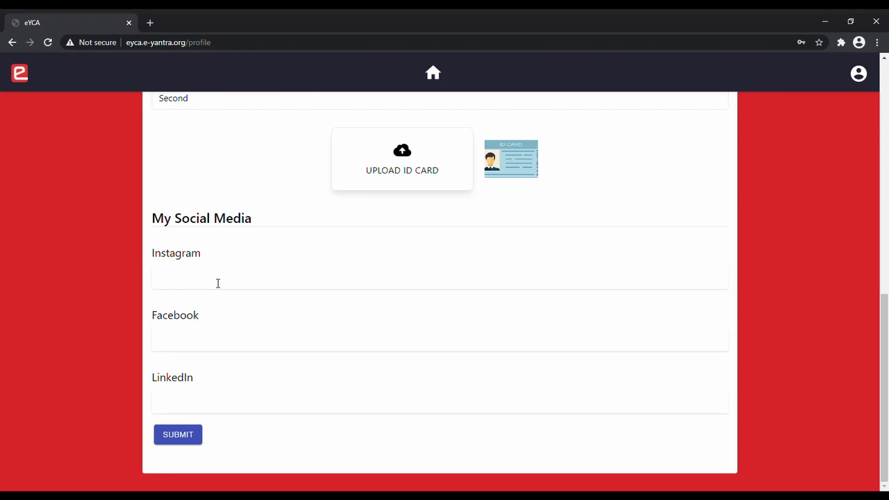
{"action": "mouse_move", "coordinate": [219, 287]}
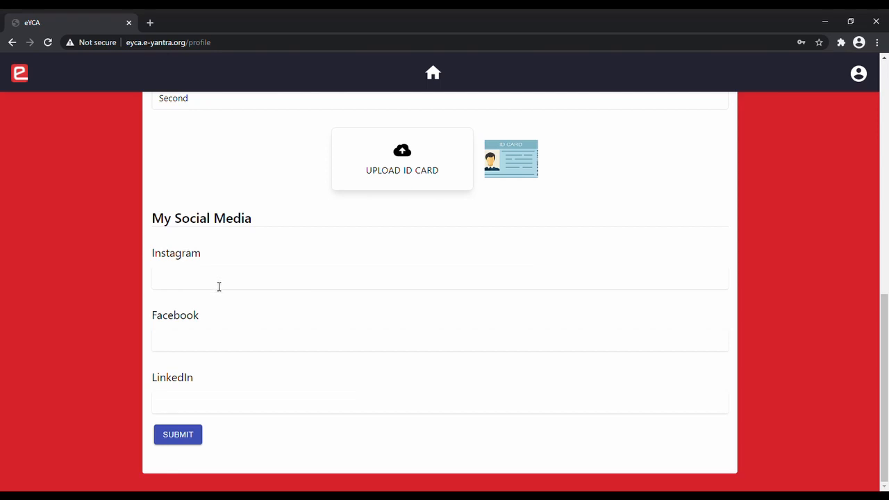
{"action": "mouse_move", "coordinate": [163, 30]}
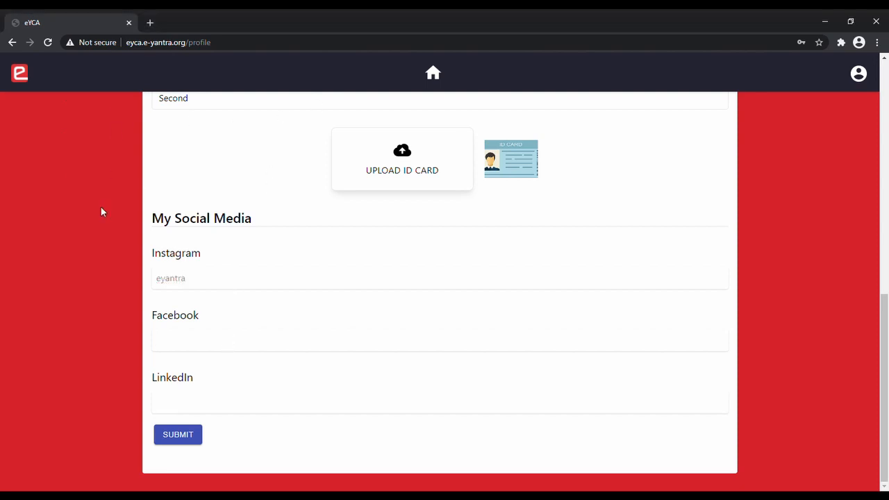
{"action": "type", "text": "https://in.linkedin.com/company/e-yantraiitb"}
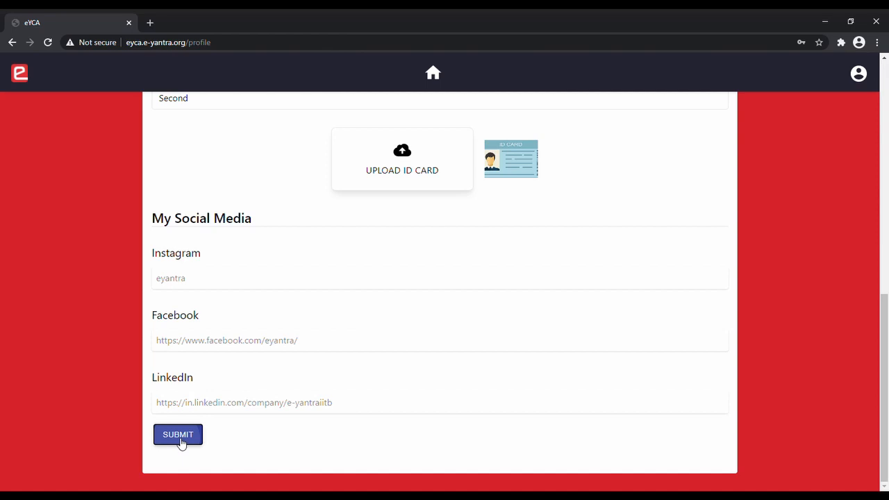
- Submit the completed profile and check the awaiting-verification notice
{"action": "left_click", "coordinate": [178, 434]}
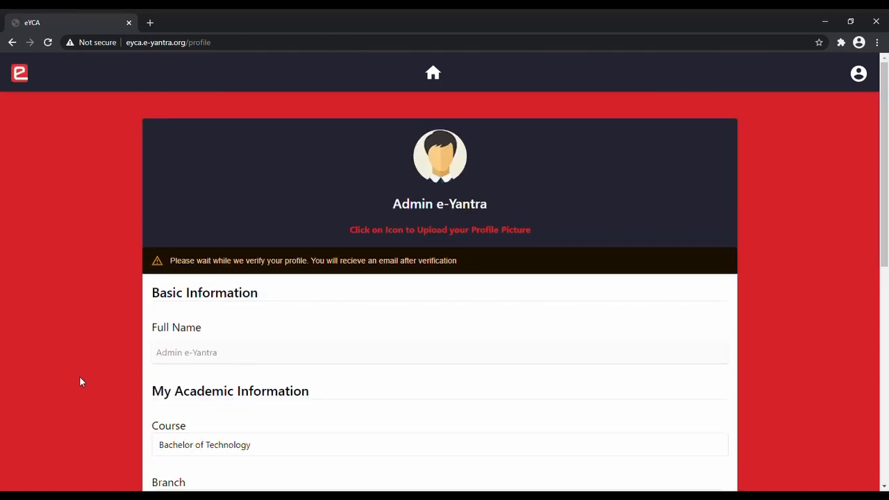
{"action": "mouse_move", "coordinate": [146, 268]}
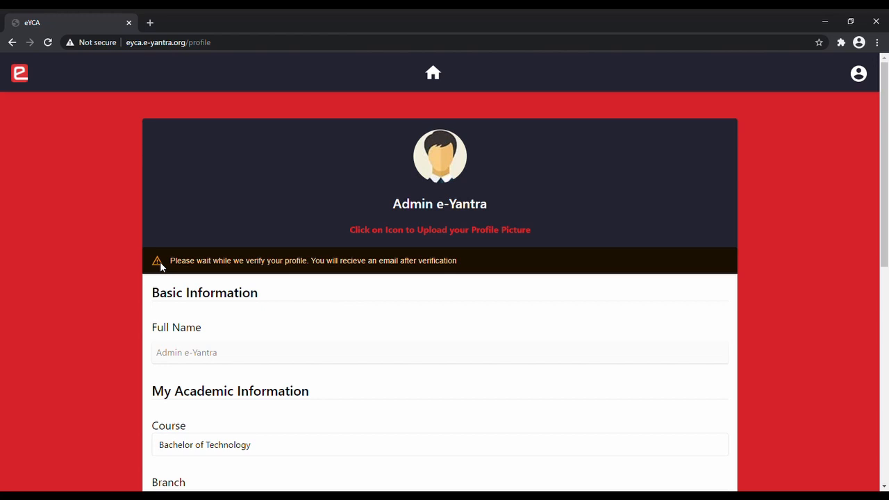
{"action": "mouse_move", "coordinate": [54, 283]}
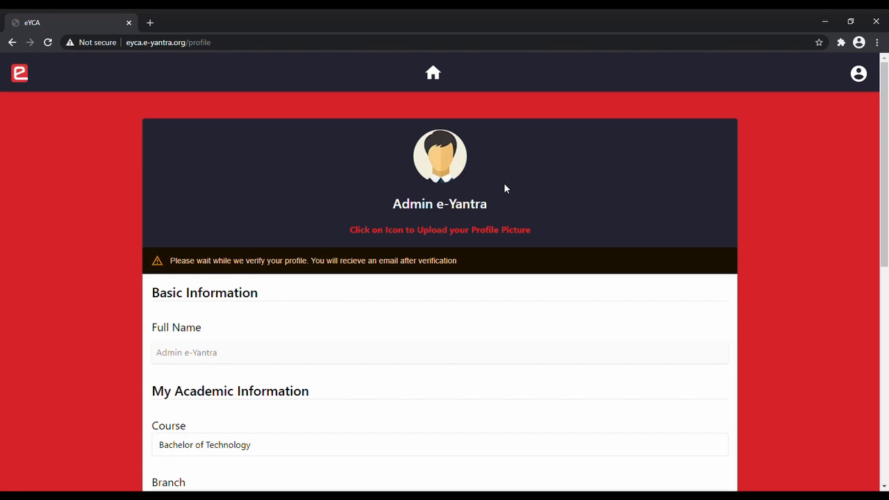
- Log out, then log back in with the saved credentials
{"action": "left_click", "coordinate": [859, 73]}
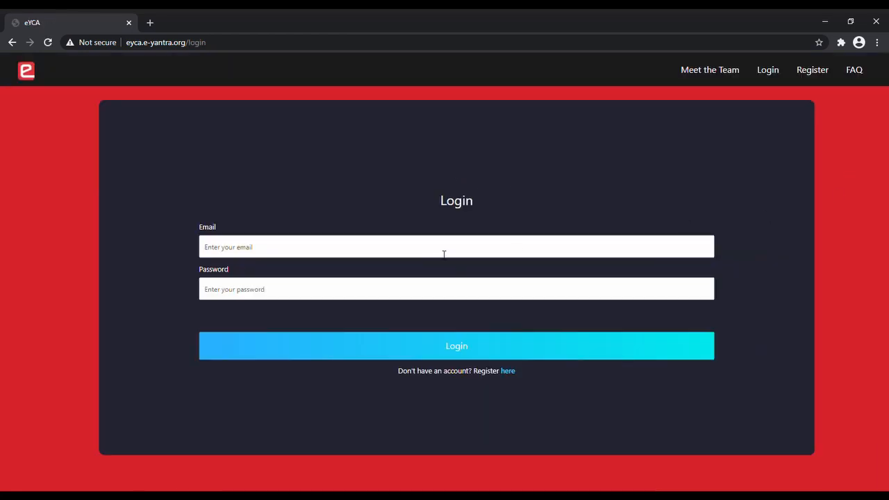
{"action": "left_click", "coordinate": [457, 346]}
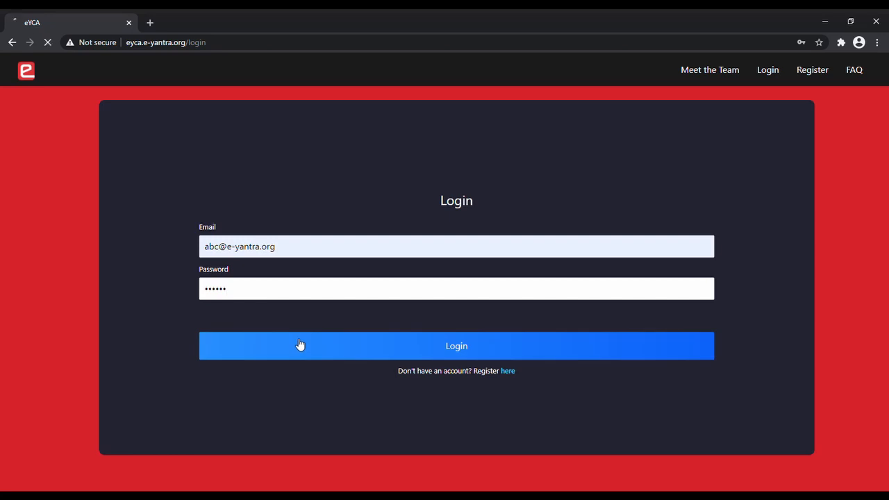
{"action": "left_click", "coordinate": [457, 346]}
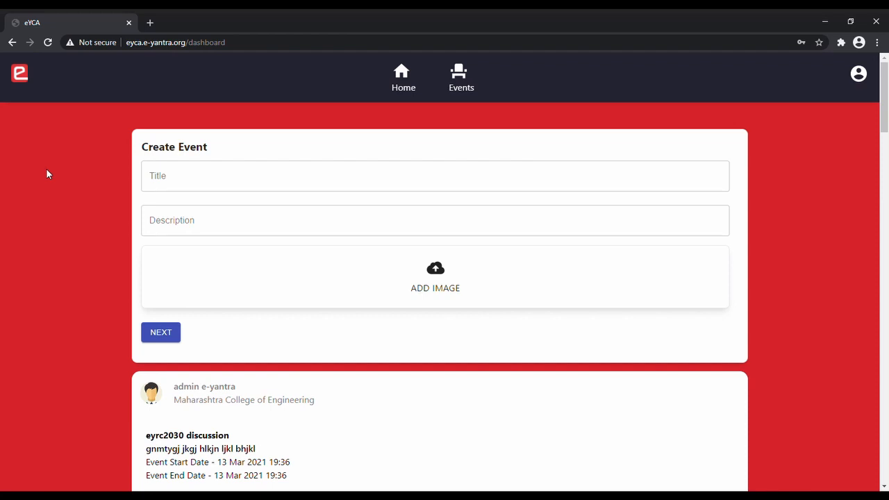
{"action": "mouse_move", "coordinate": [50, 183]}
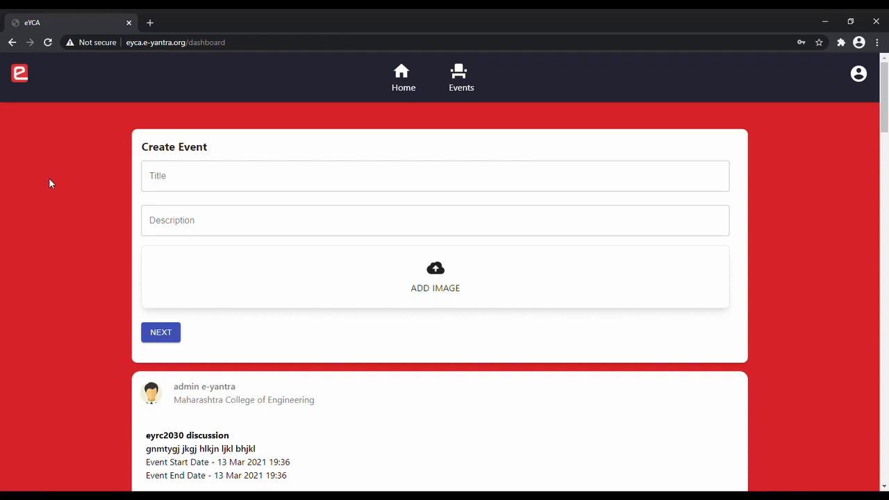
{"action": "mouse_move", "coordinate": [43, 205]}
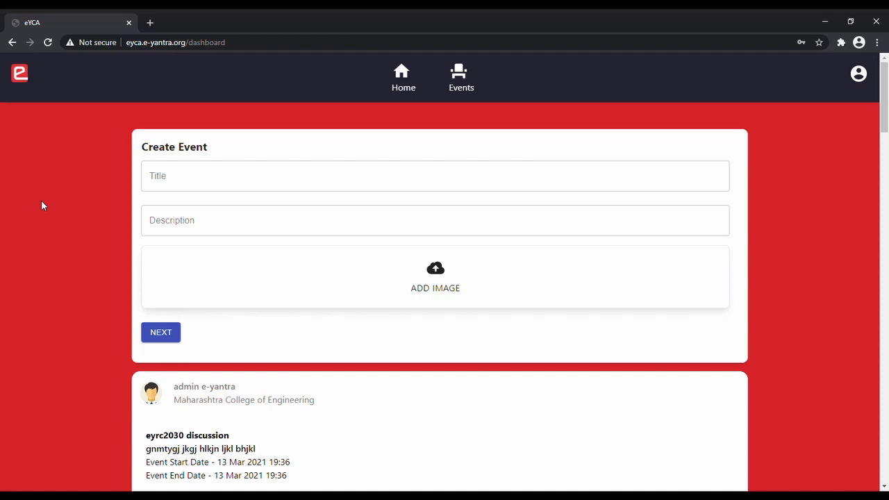
{"action": "mouse_move", "coordinate": [96, 198]}
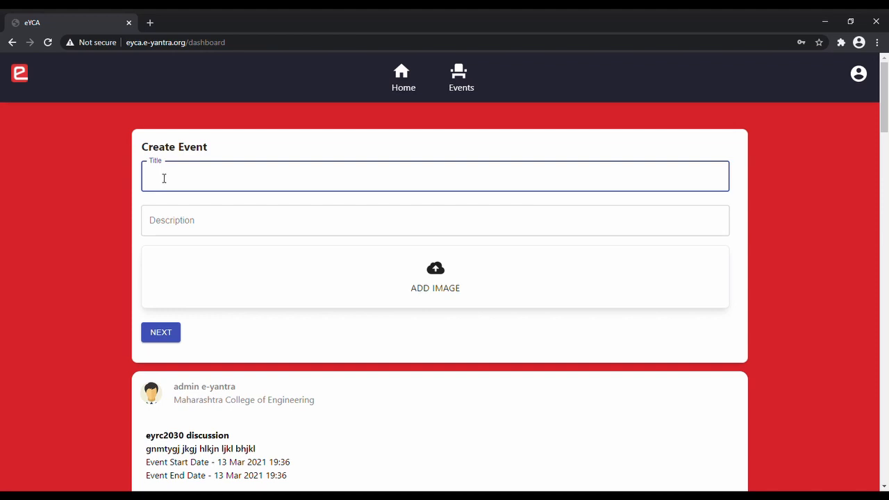
- Enter event title 'eYRC 2021 Publicity Discussion' and its description, advancing to scheduling
{"action": "type", "text": "eYRC 2021 Publicity Discussion"}
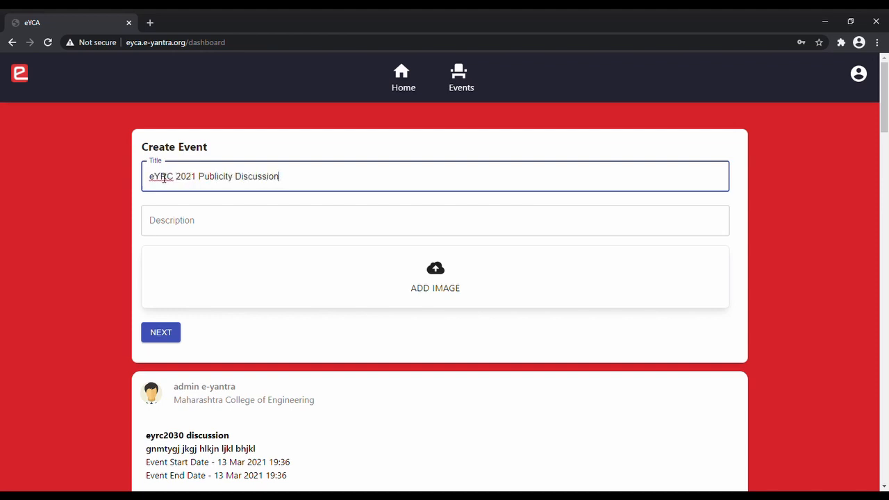
{"action": "type", "text": "Getting kn"}
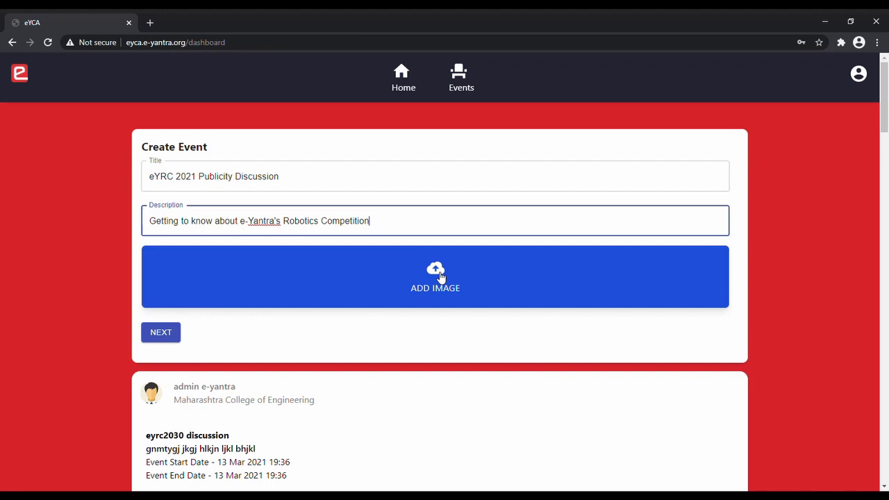
{"action": "left_click", "coordinate": [161, 332]}
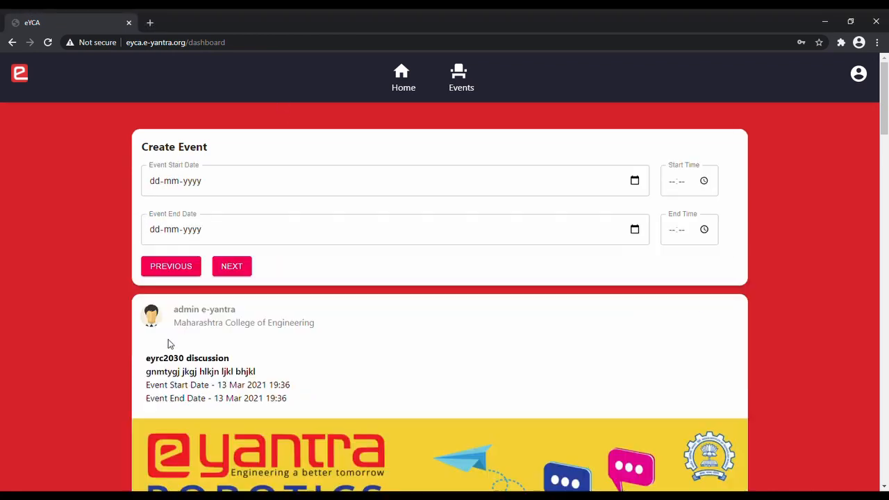
- Schedule the event for 14-03-2021 starting at 12:25, including its end time
{"action": "left_click", "coordinate": [278, 181]}
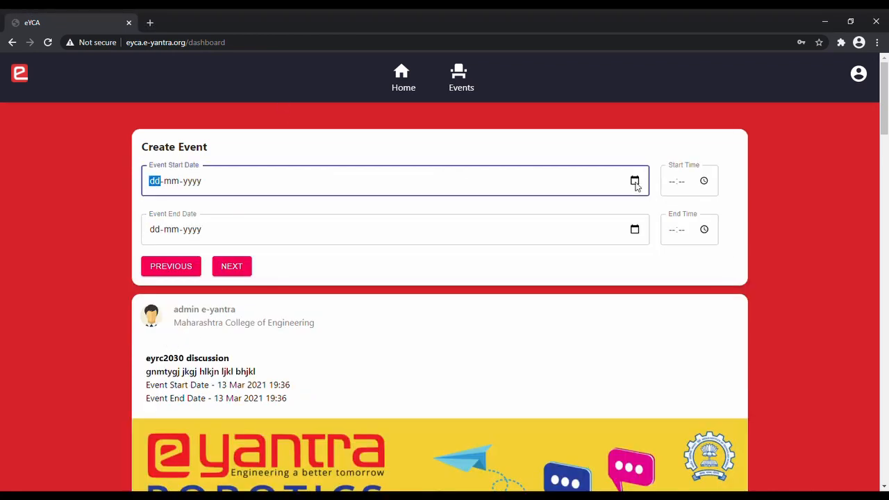
{"action": "type", "text": "14-03-2021"}
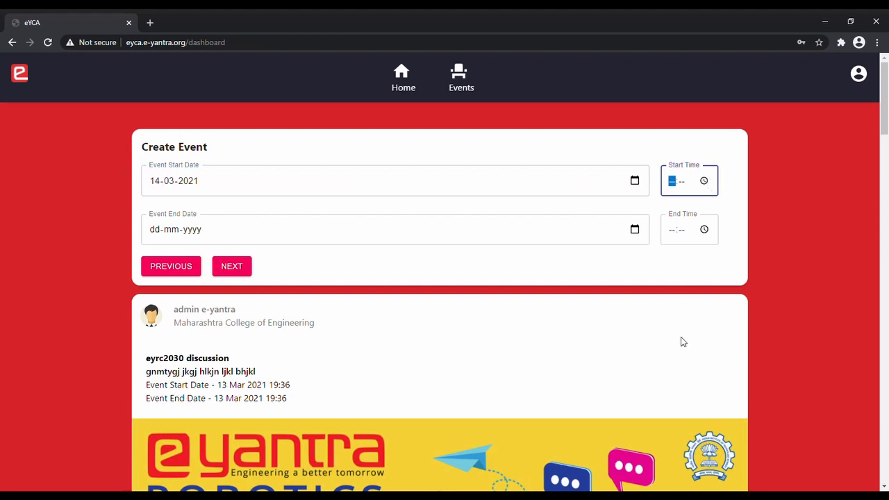
{"action": "type", "text": "1225"}
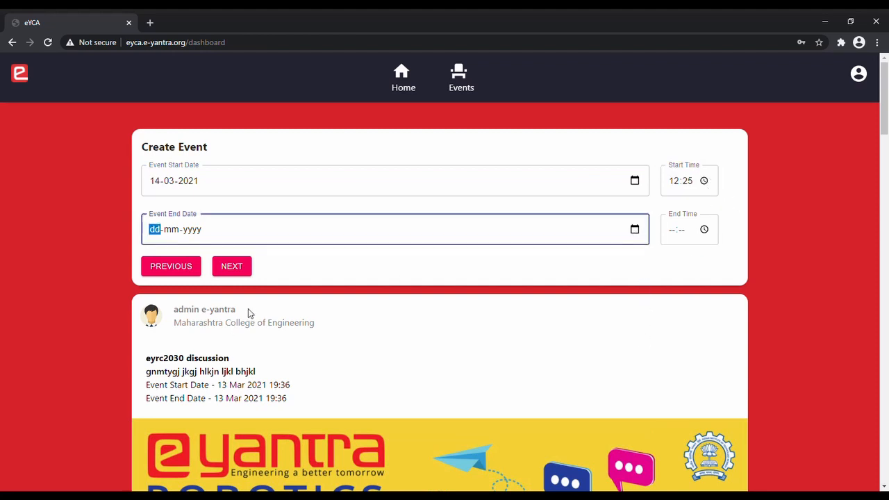
{"action": "type", "text": "14-03-2021"}
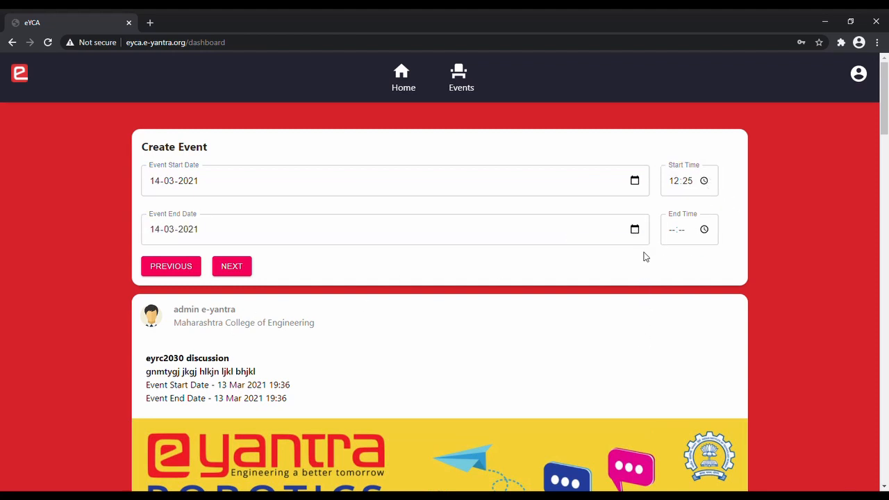
{"action": "left_click", "coordinate": [674, 229]}
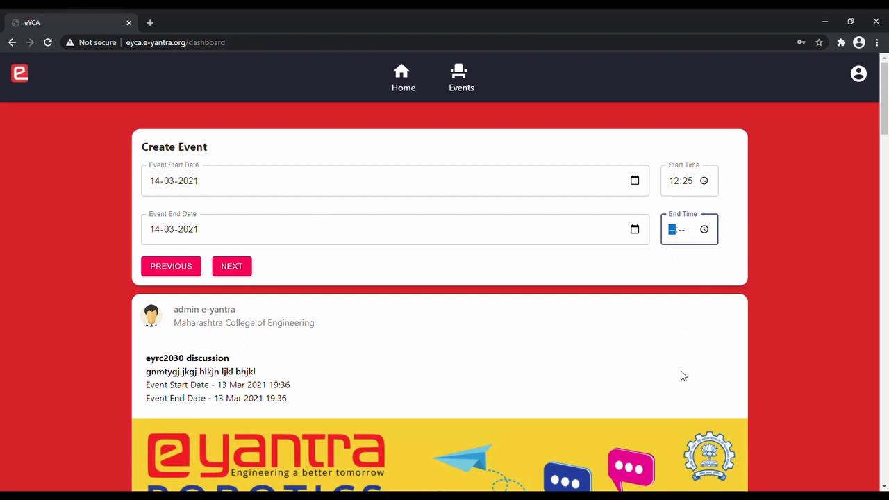
{"action": "left_click", "coordinate": [231, 266]}
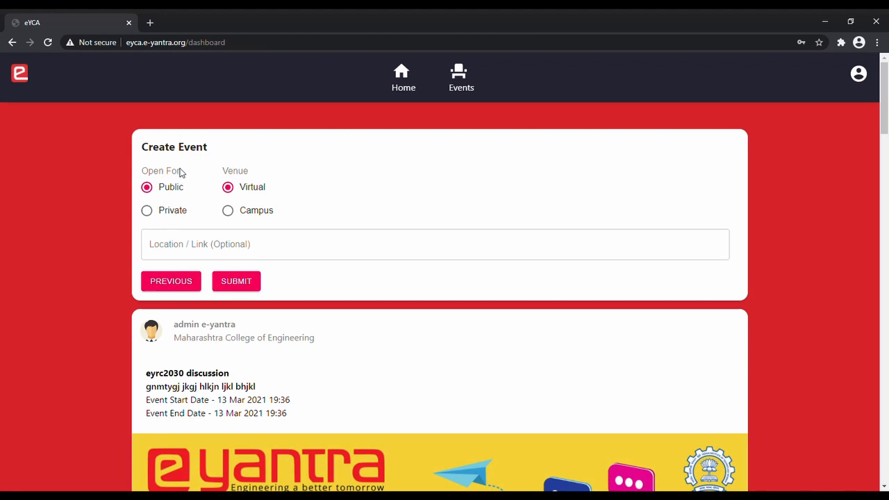
{"action": "mouse_move", "coordinate": [184, 172]}
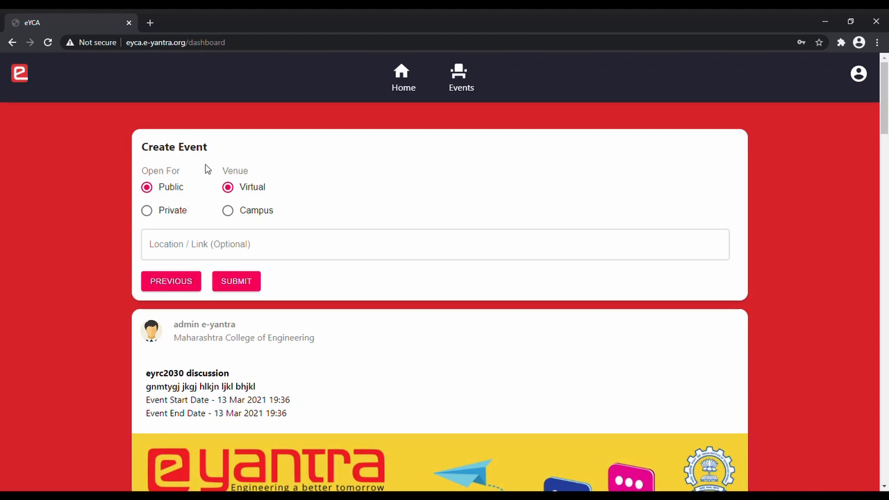
{"action": "mouse_move", "coordinate": [255, 171]}
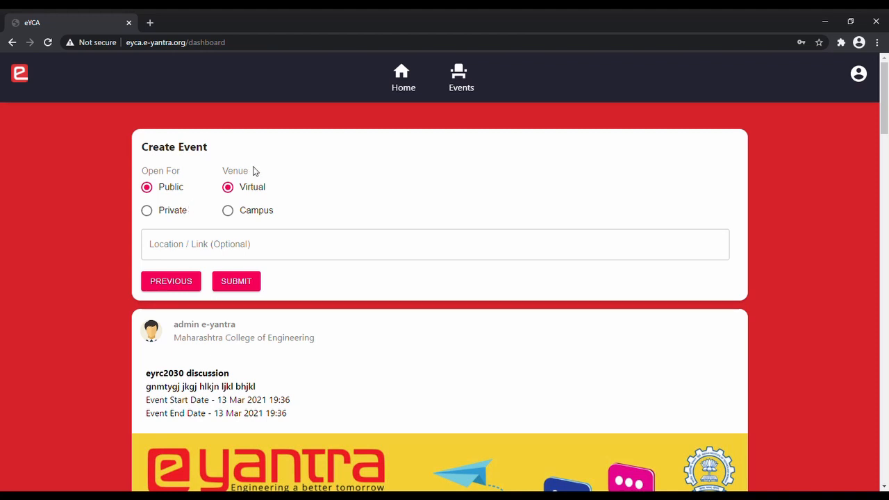
{"action": "mouse_move", "coordinate": [275, 191]}
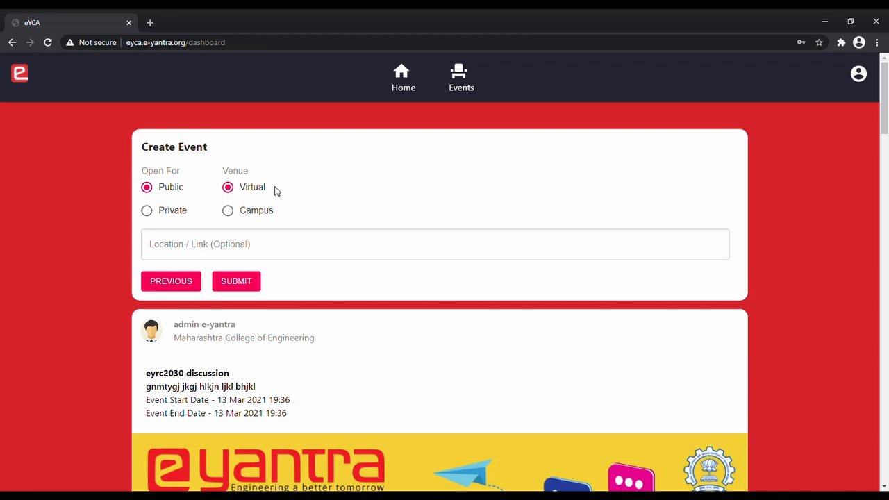
{"action": "left_click", "coordinate": [436, 244]}
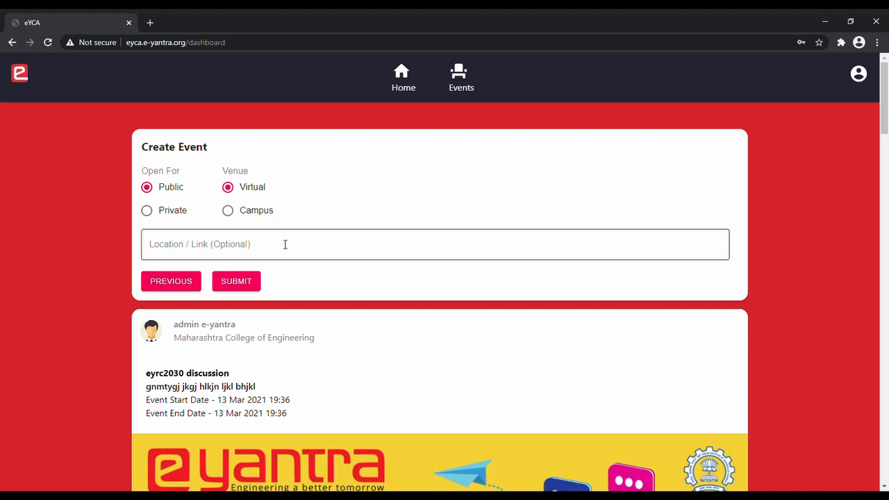
{"action": "left_click", "coordinate": [436, 243]}
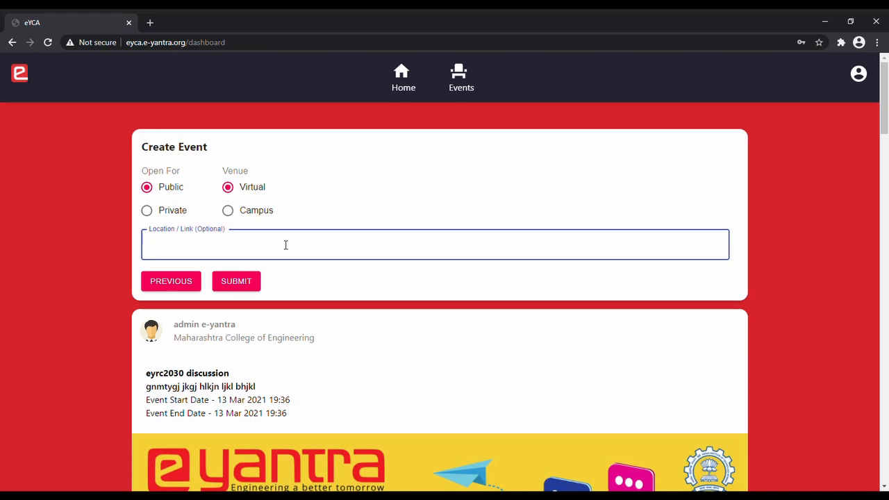
{"action": "type", "text": "meet.google.com/"}
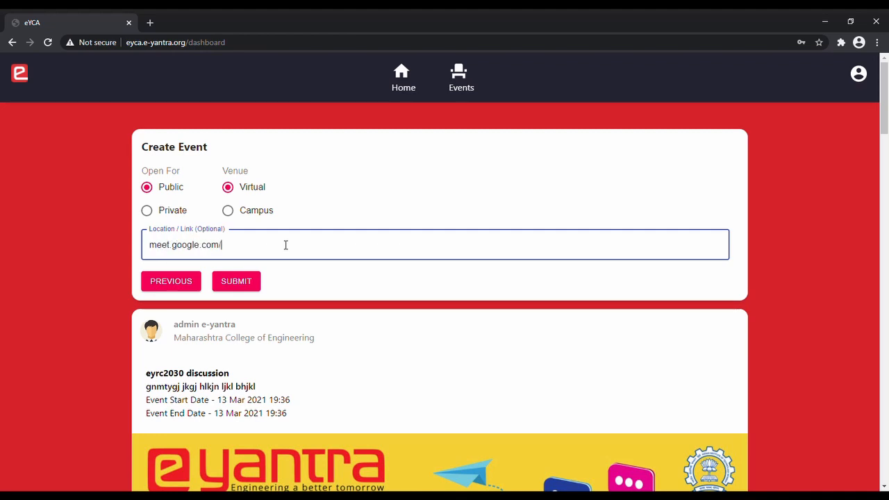
{"action": "type", "text": "dsa-fnwa-"}
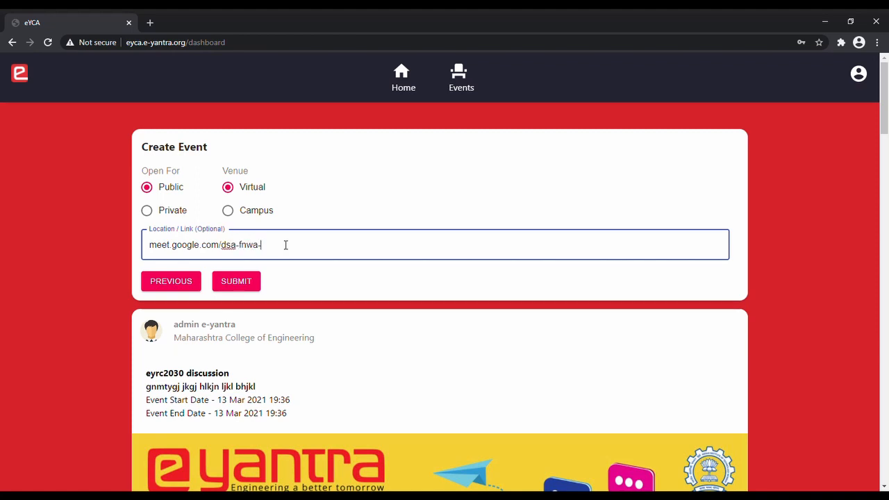
{"action": "left_click", "coordinate": [236, 280]}
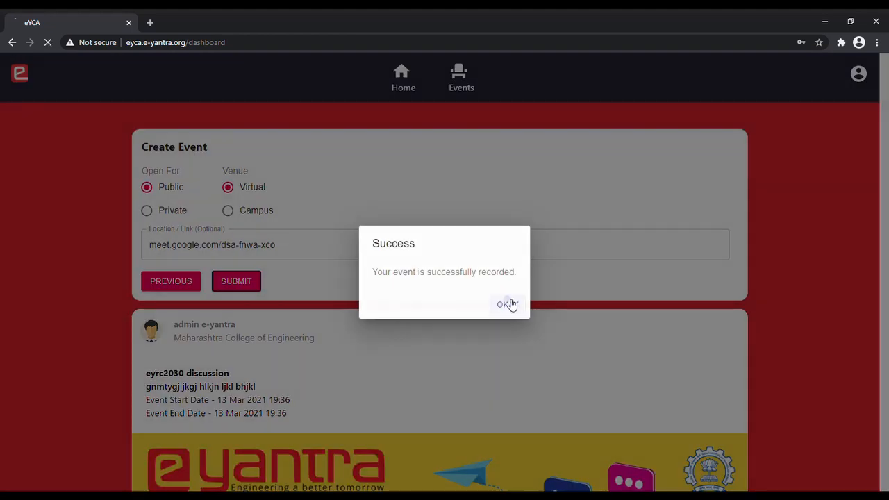
- Close the Success dialog and scroll the feed to the eYRC 2021 Publicity Discussion post
{"action": "left_click", "coordinate": [506, 304]}
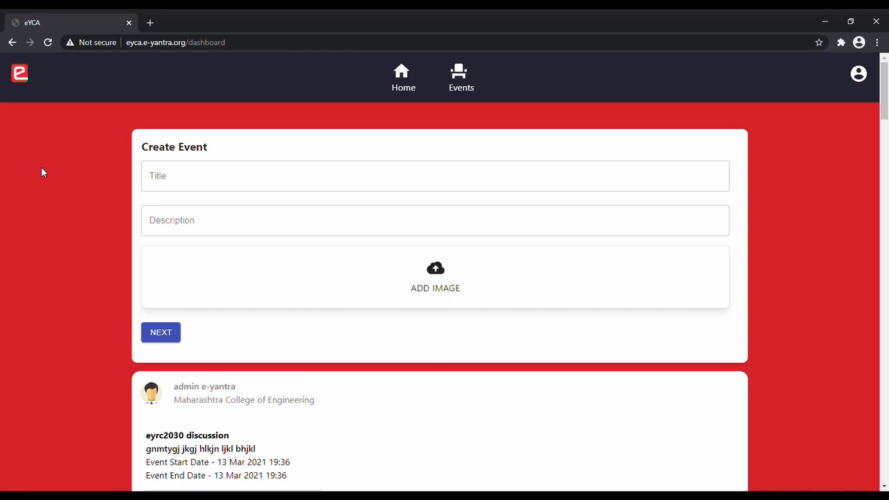
{"action": "scroll", "scroll_direction": "down", "scroll_amount": 3}
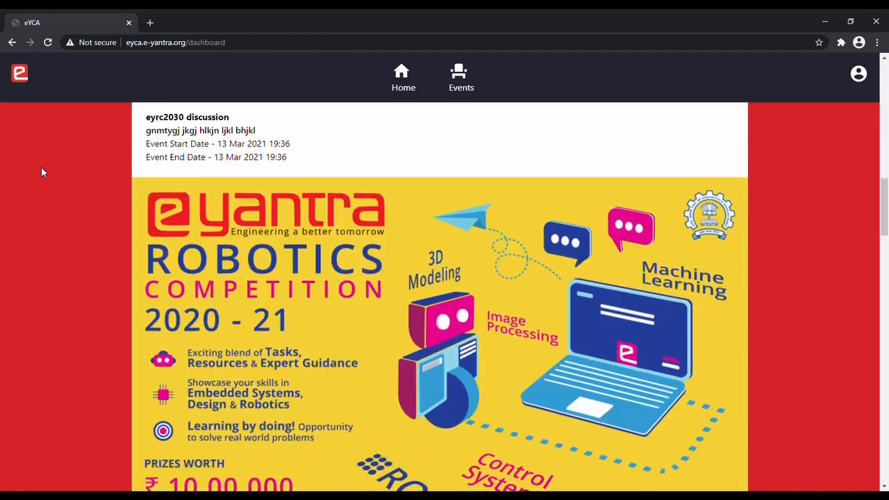
{"action": "scroll", "scroll_direction": "down", "scroll_amount": 3}
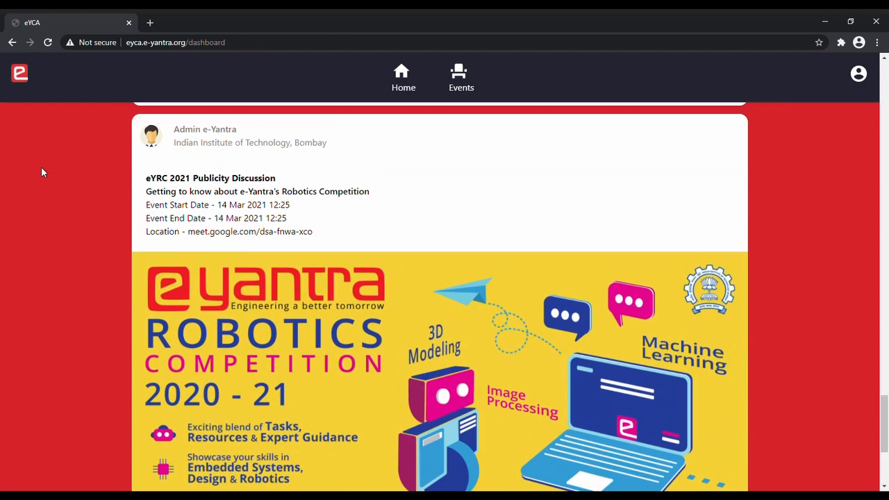
{"action": "mouse_move", "coordinate": [409, 152]}
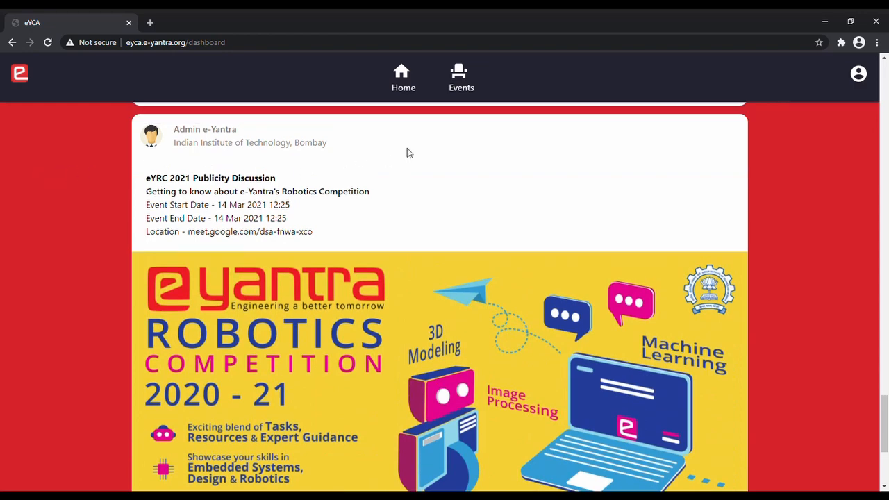
{"action": "left_click", "coordinate": [466, 77]}
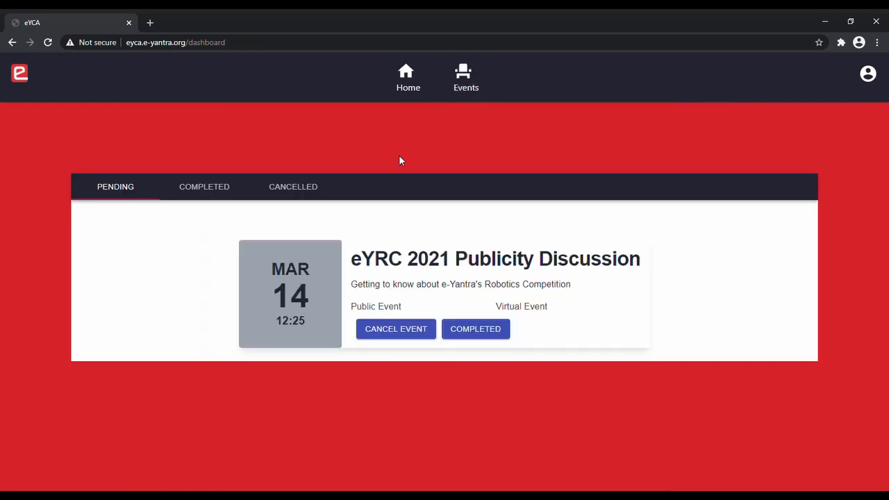
{"action": "mouse_move", "coordinate": [385, 253]}
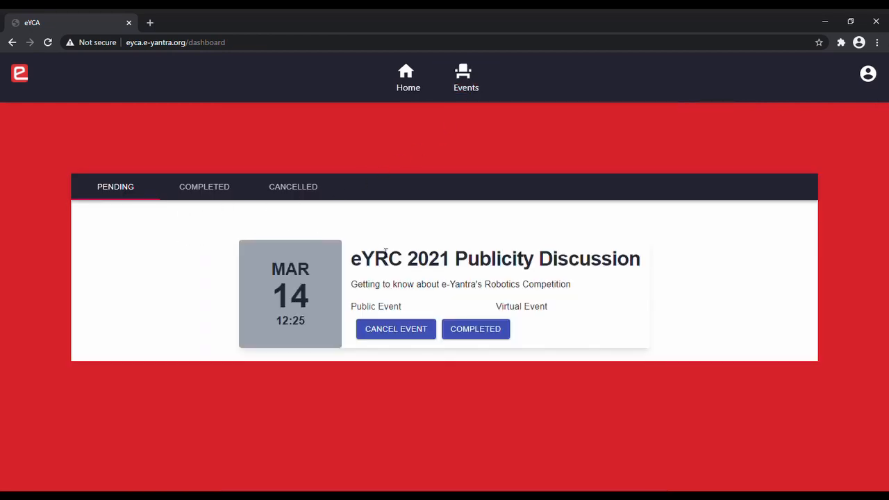
{"action": "mouse_move", "coordinate": [316, 273]}
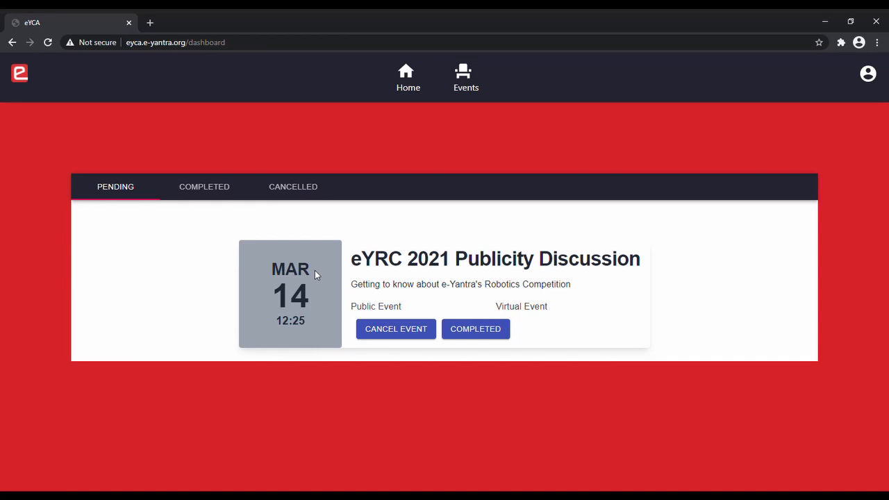
{"action": "mouse_move", "coordinate": [358, 305]}
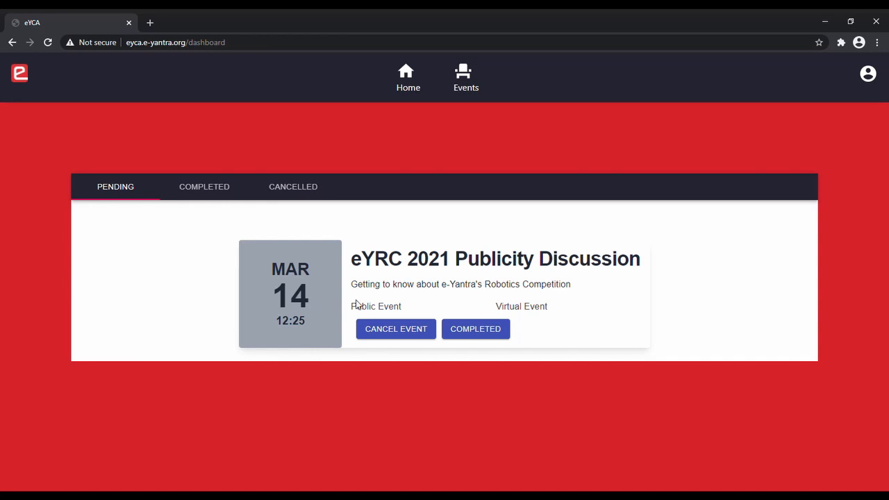
{"action": "mouse_move", "coordinate": [364, 306]}
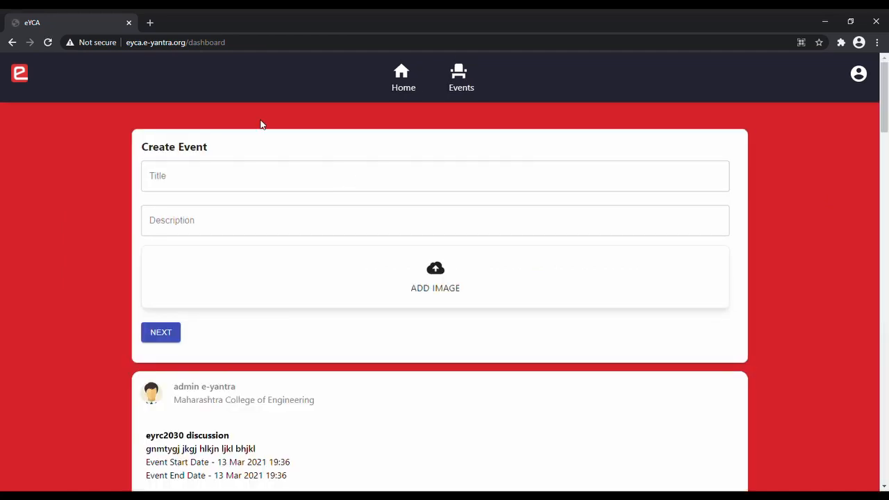
- Load eyca.e-yantra.org in a new tab and go to its Meet The Team page
{"action": "left_click", "coordinate": [150, 22]}
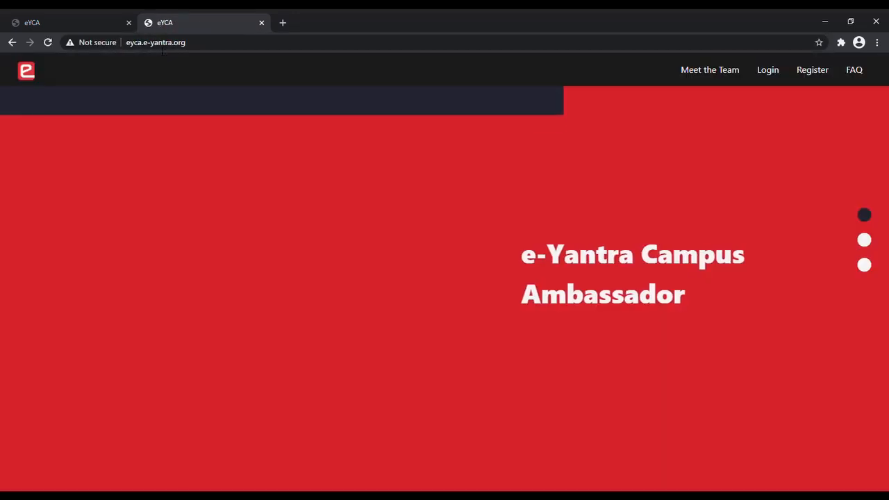
{"action": "left_click", "coordinate": [709, 69]}
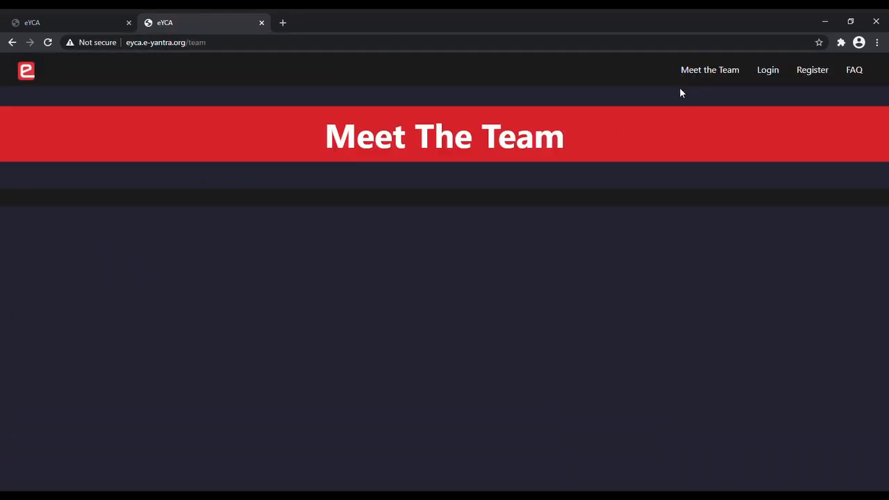